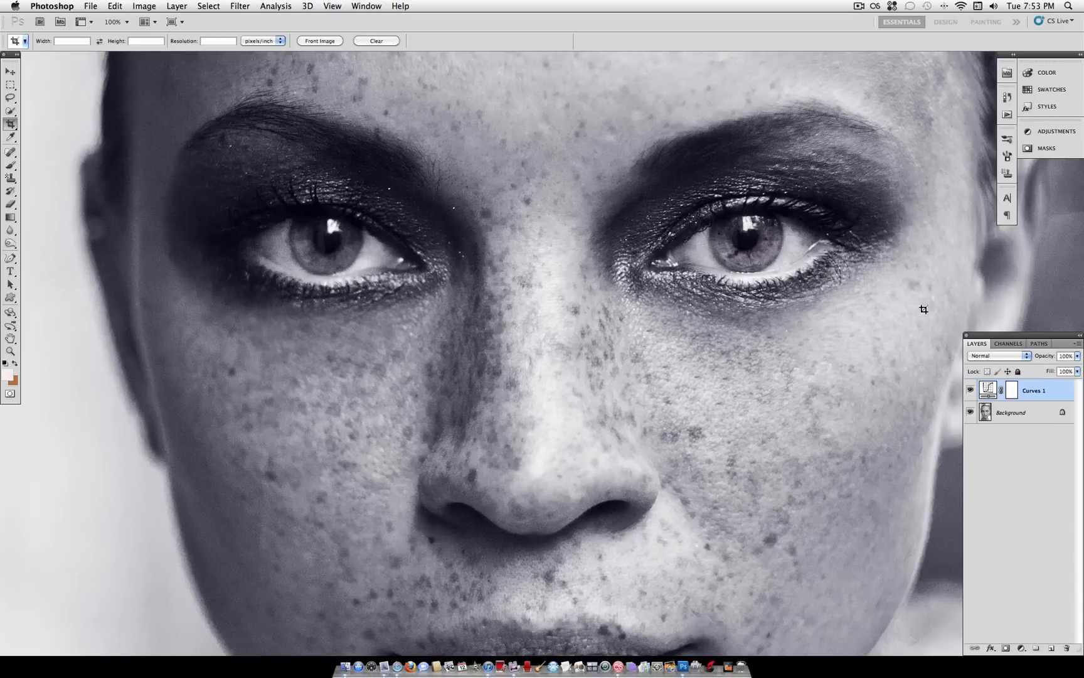
pyautogui.moveTo(906, 320)
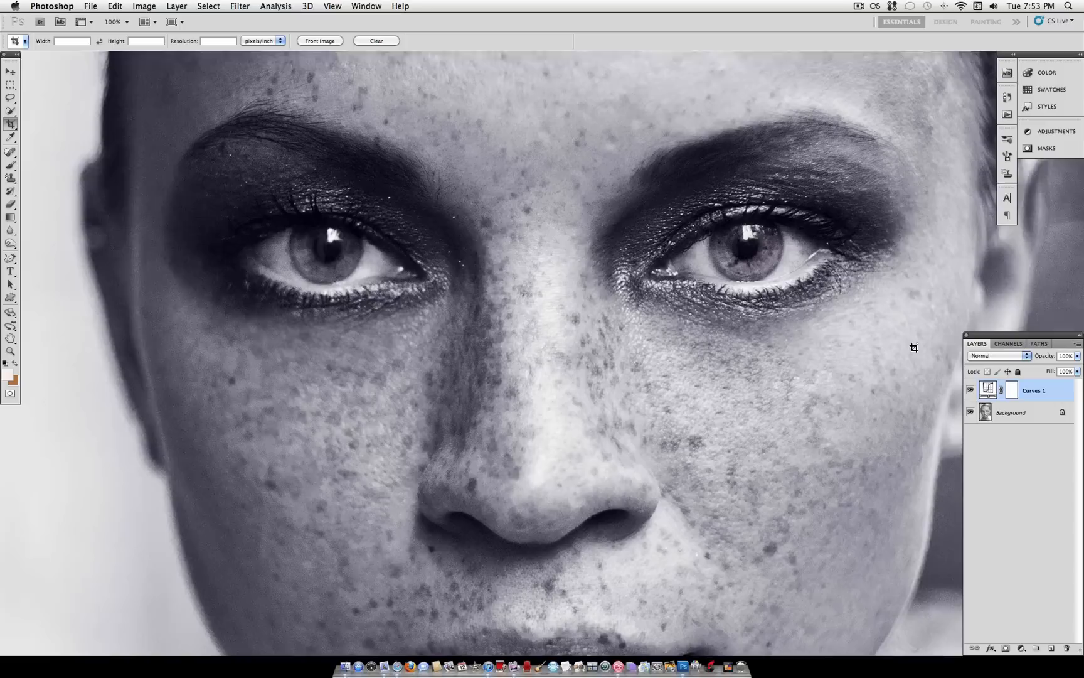
# - Toggle Curves 1 visibility to compare the purple toning, leaving it hidden
pyautogui.click(970, 390)
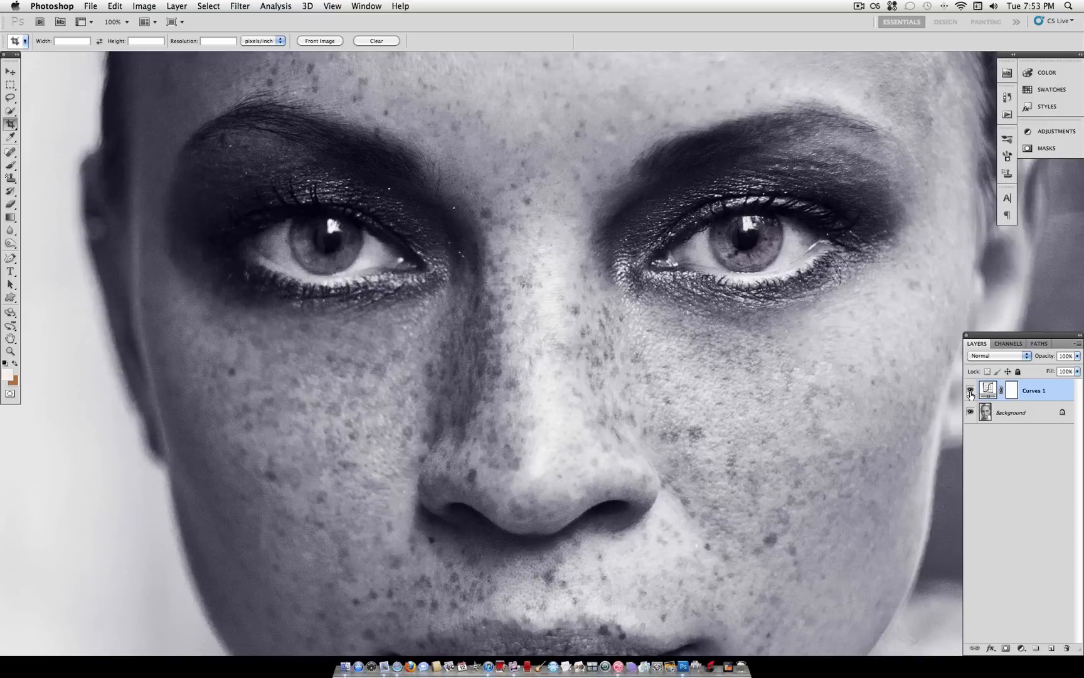
pyautogui.click(969, 391)
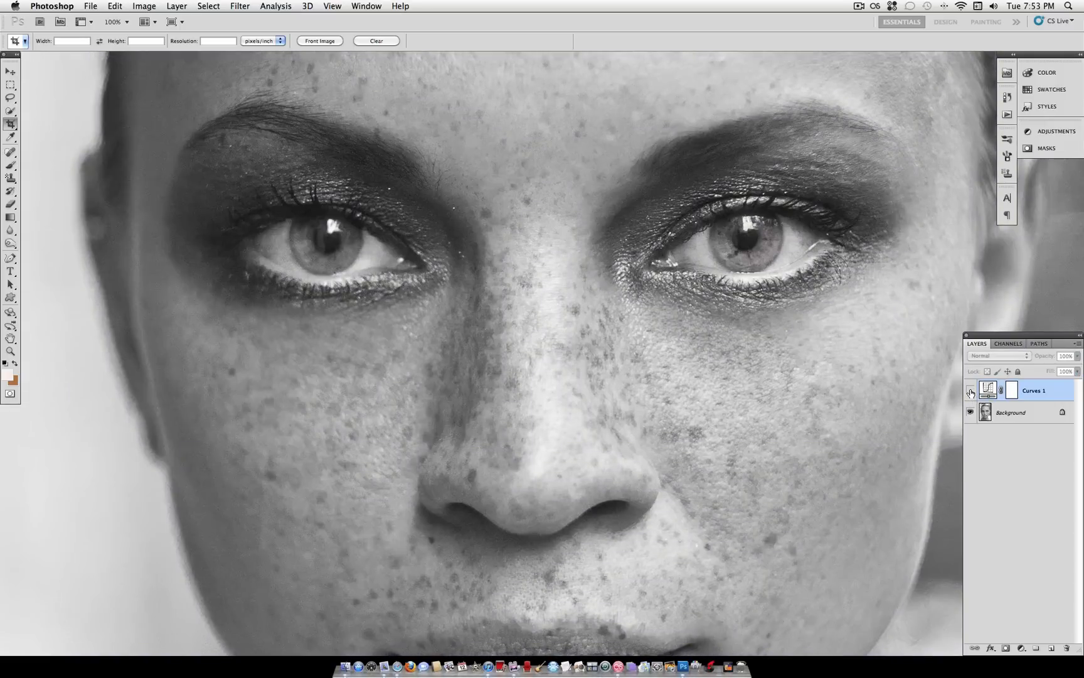
pyautogui.click(970, 391)
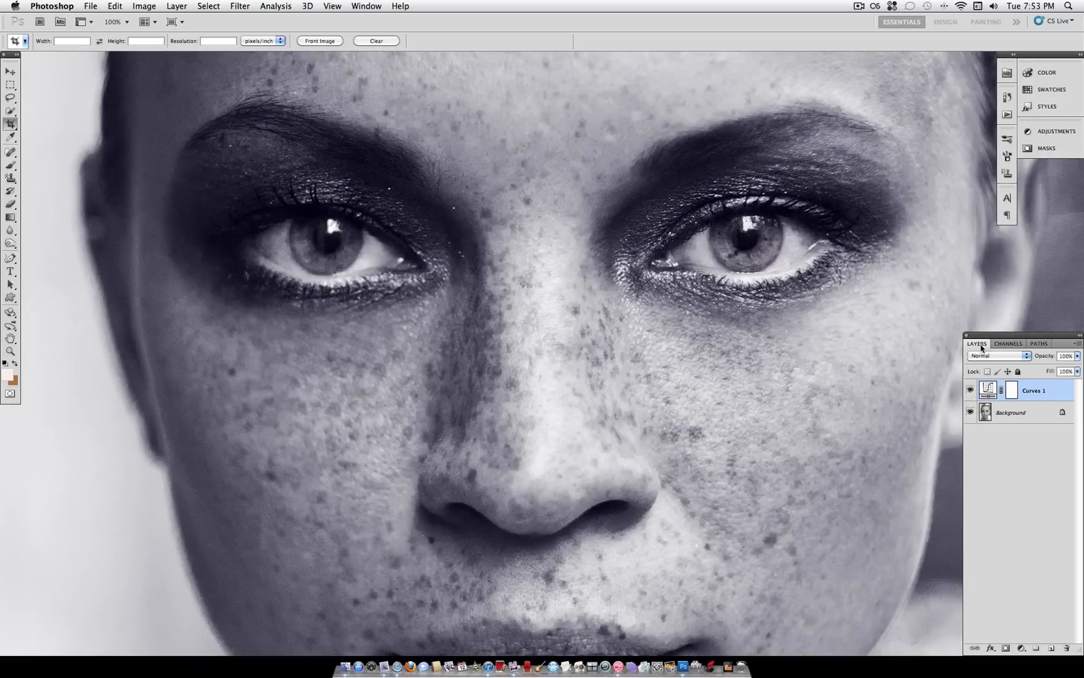
pyautogui.click(970, 390)
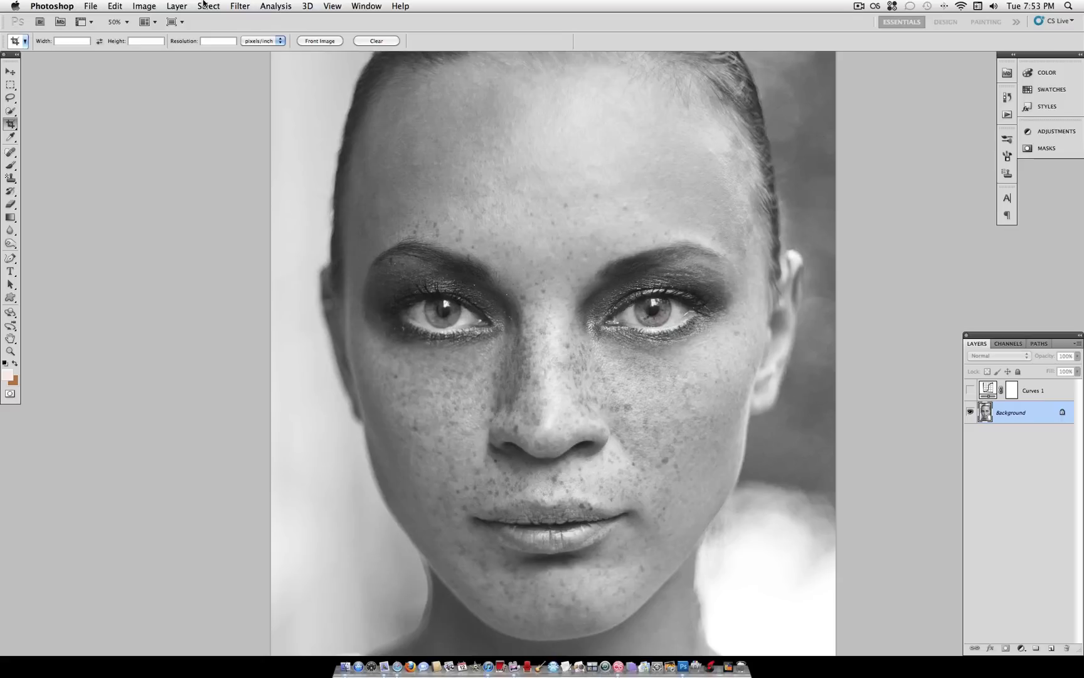
# - Add a Black & White adjustment layer and raise its Reds slider to 55
pyautogui.click(183, 6)
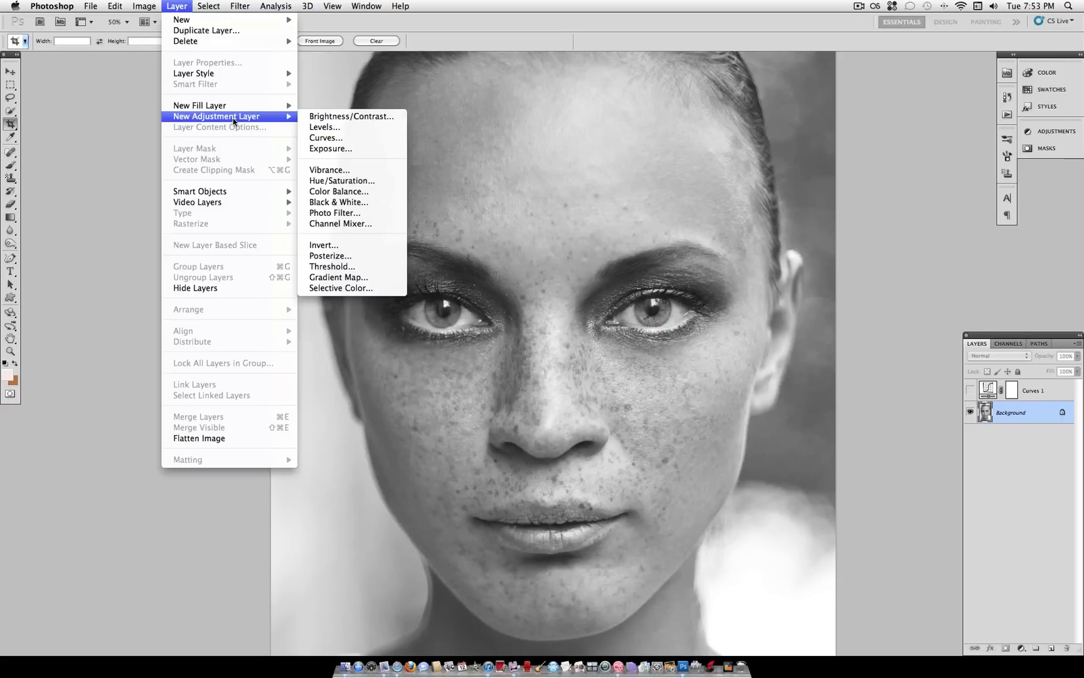
pyautogui.click(327, 138)
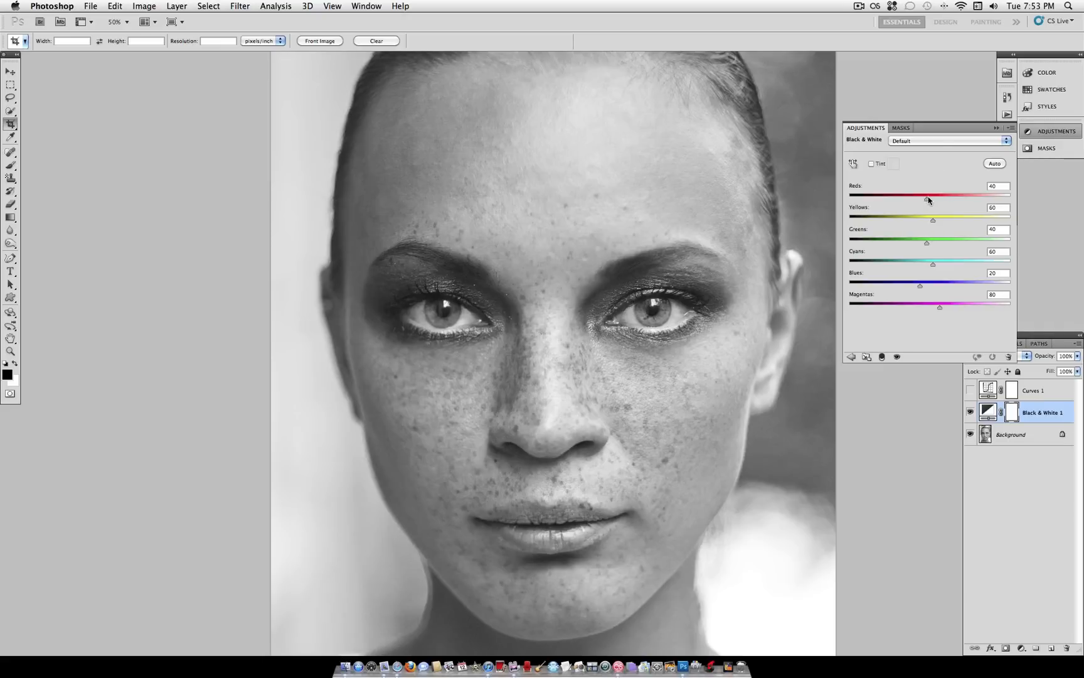
pyautogui.moveTo(929, 198); pyautogui.dragTo(938, 198)
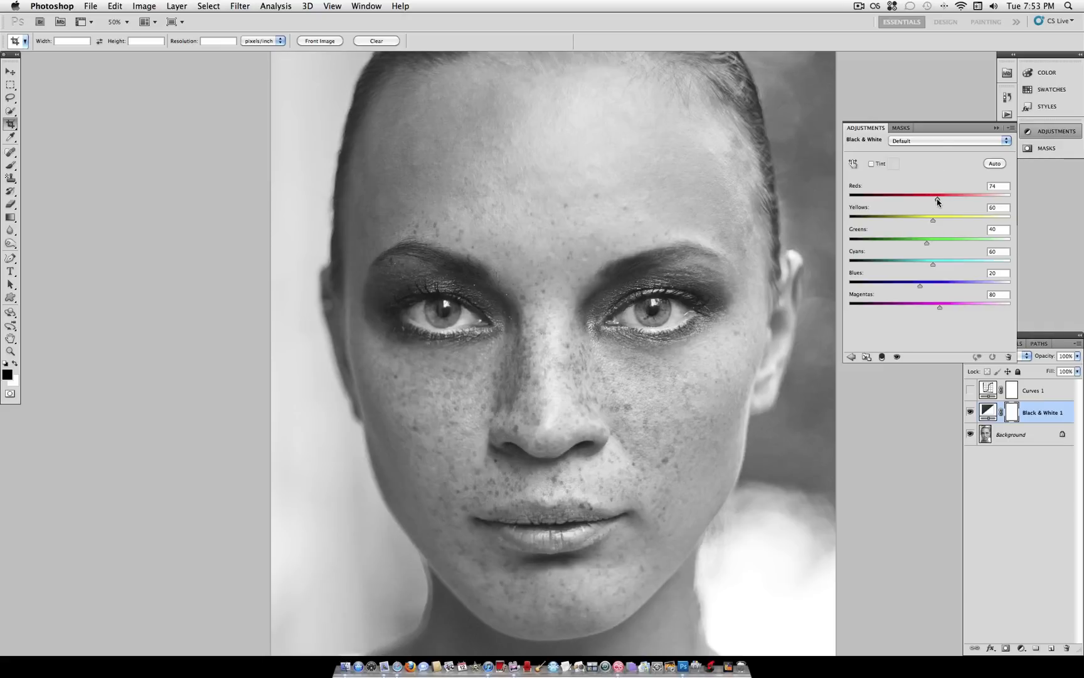
pyautogui.moveTo(938, 197); pyautogui.dragTo(925, 197)
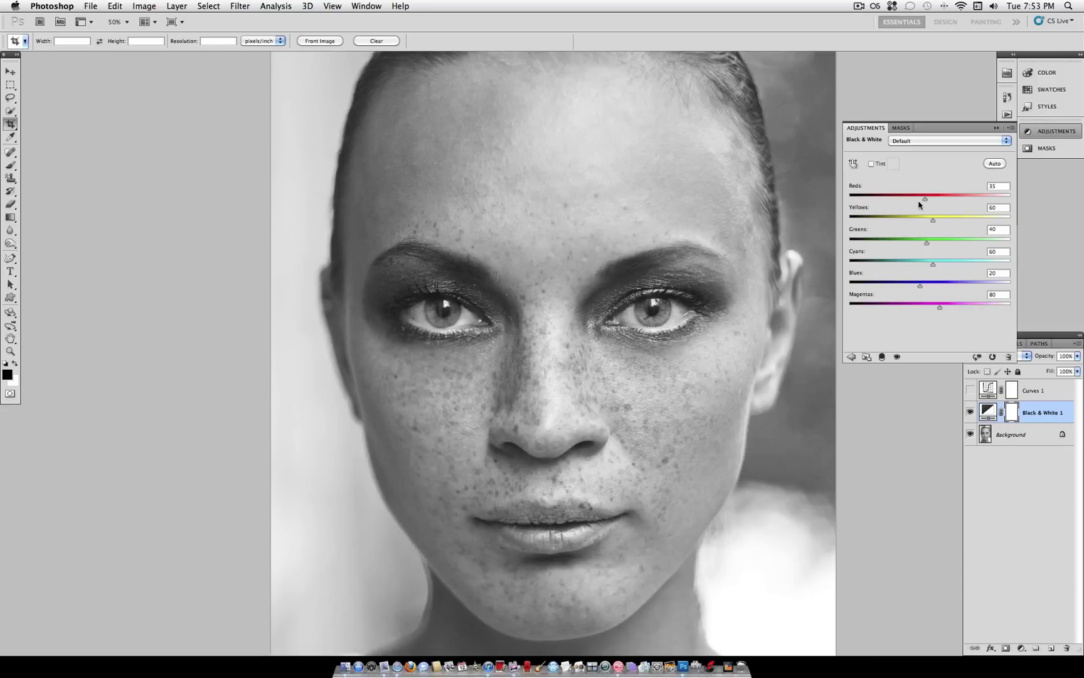
pyautogui.moveTo(927, 201)
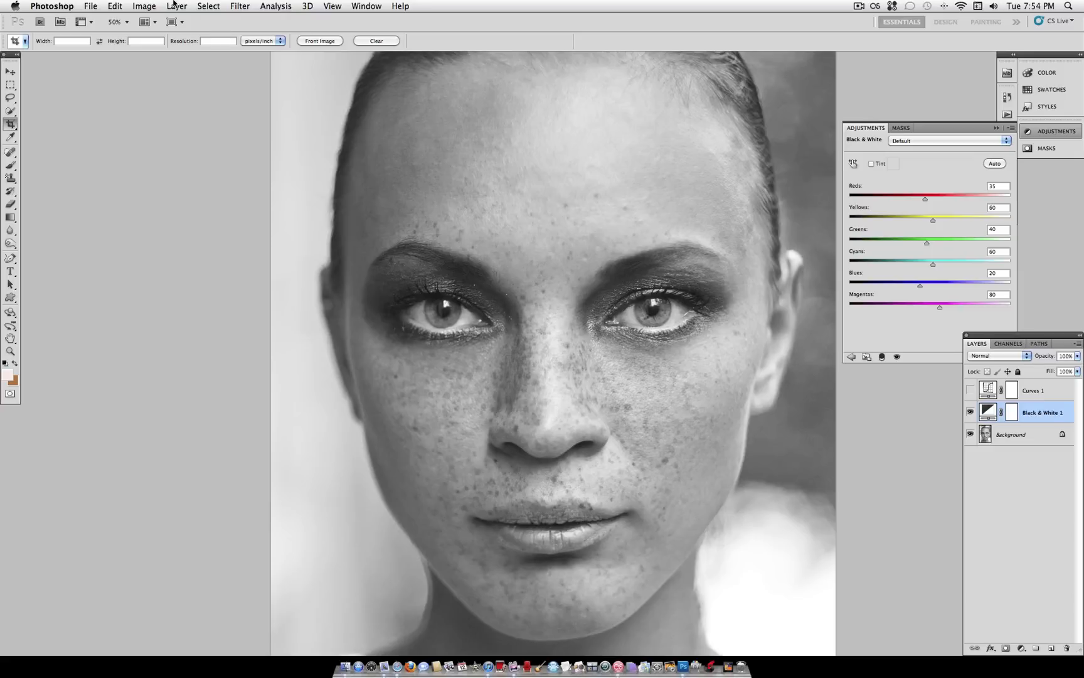
# - Add a Curves 2 adjustment layer and bend the RGB curve into an S-shape for contrast
pyautogui.click(174, 6)
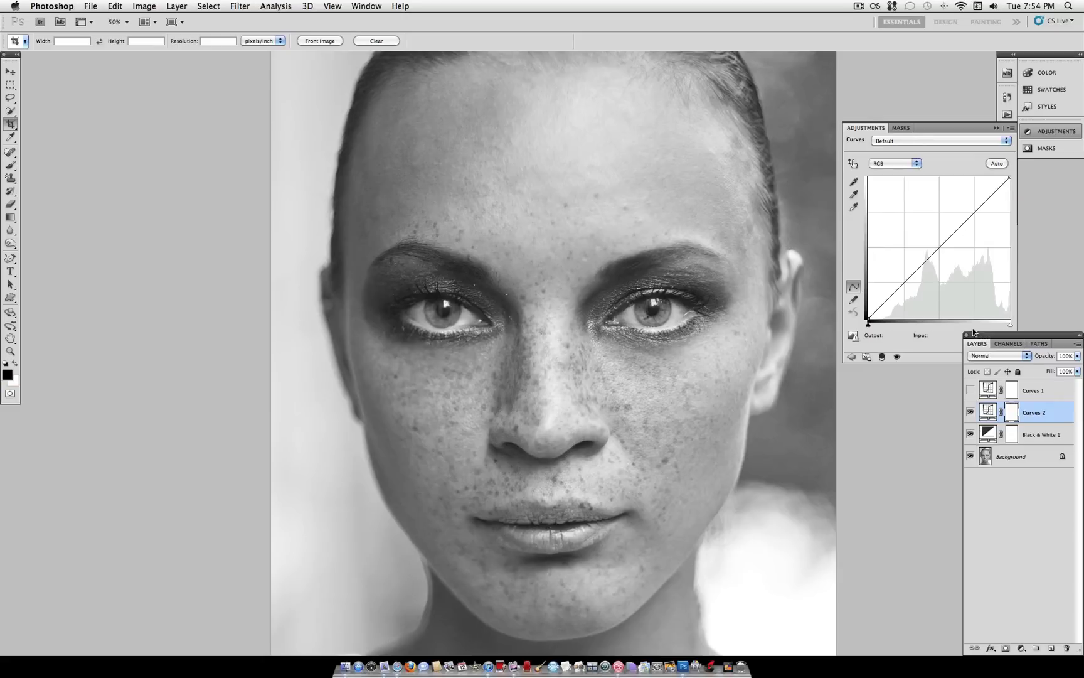
pyautogui.moveTo(901, 190)
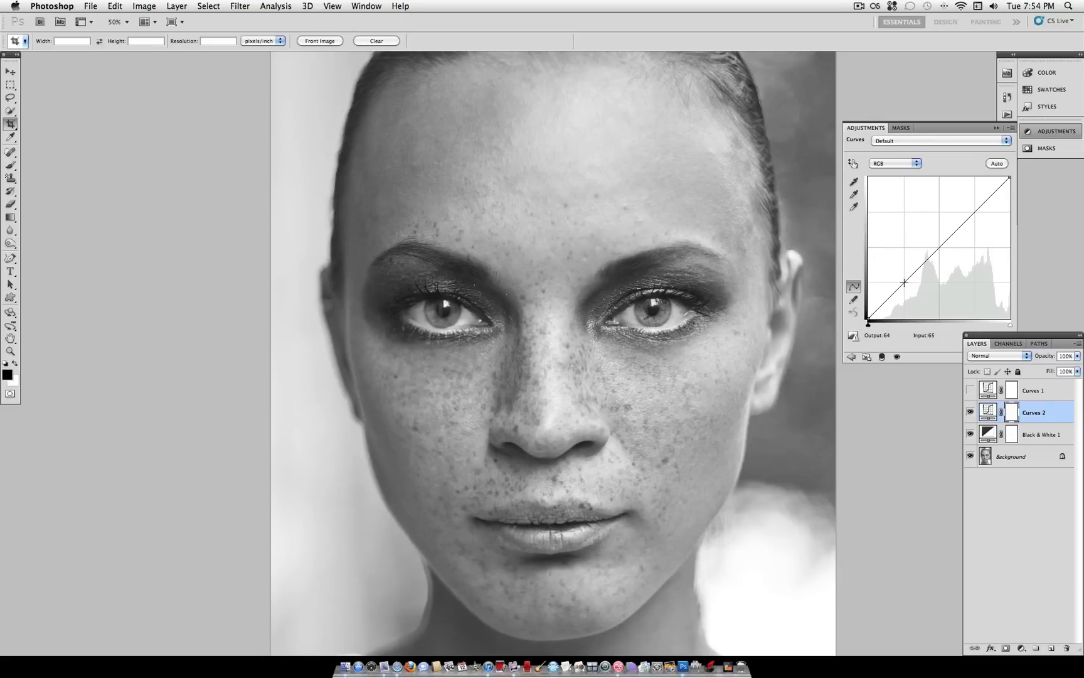
pyautogui.moveTo(904, 282); pyautogui.dragTo(910, 288)
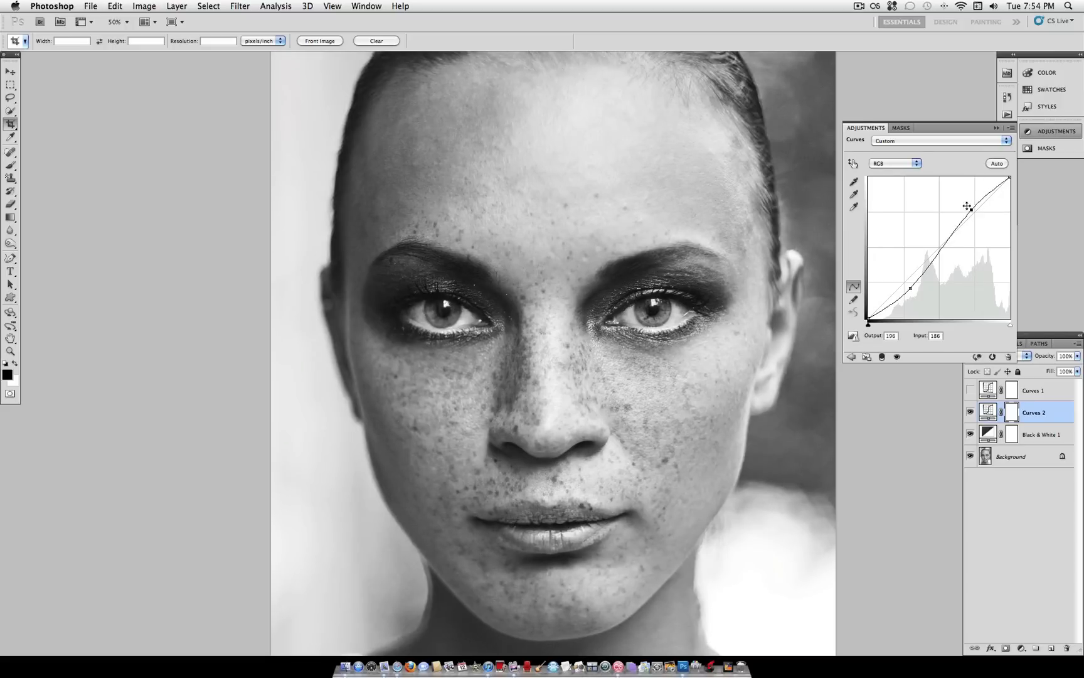
# - Switch Curves 2 to the Red channel and lift its midtone for a warm brownish tone
pyautogui.click(912, 163)
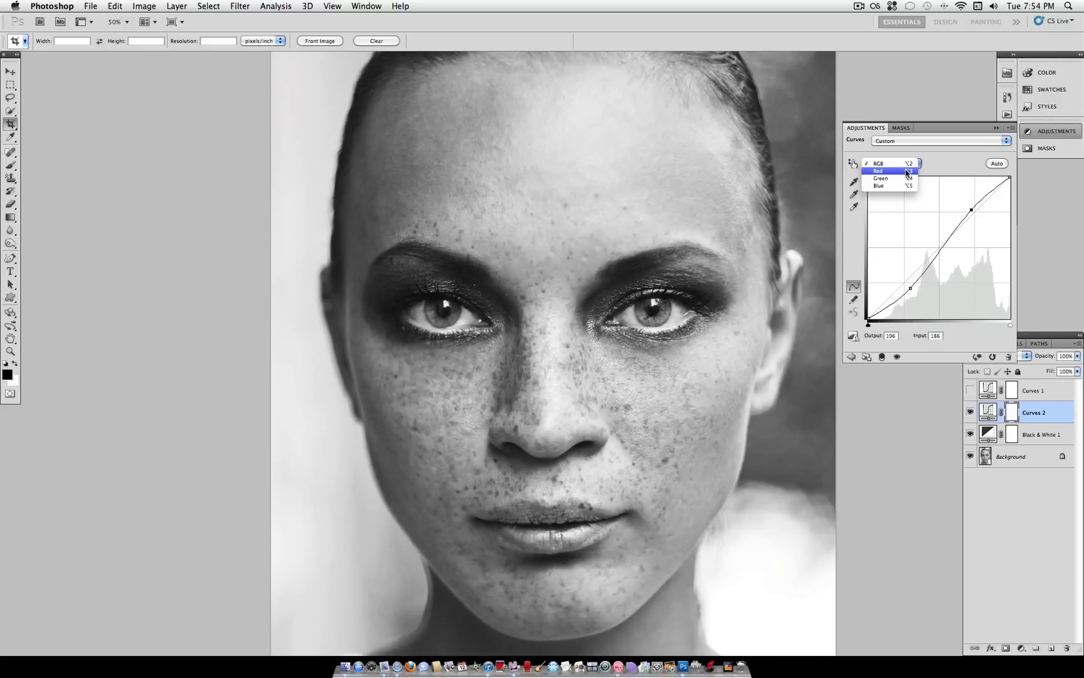
pyautogui.moveTo(881, 179)
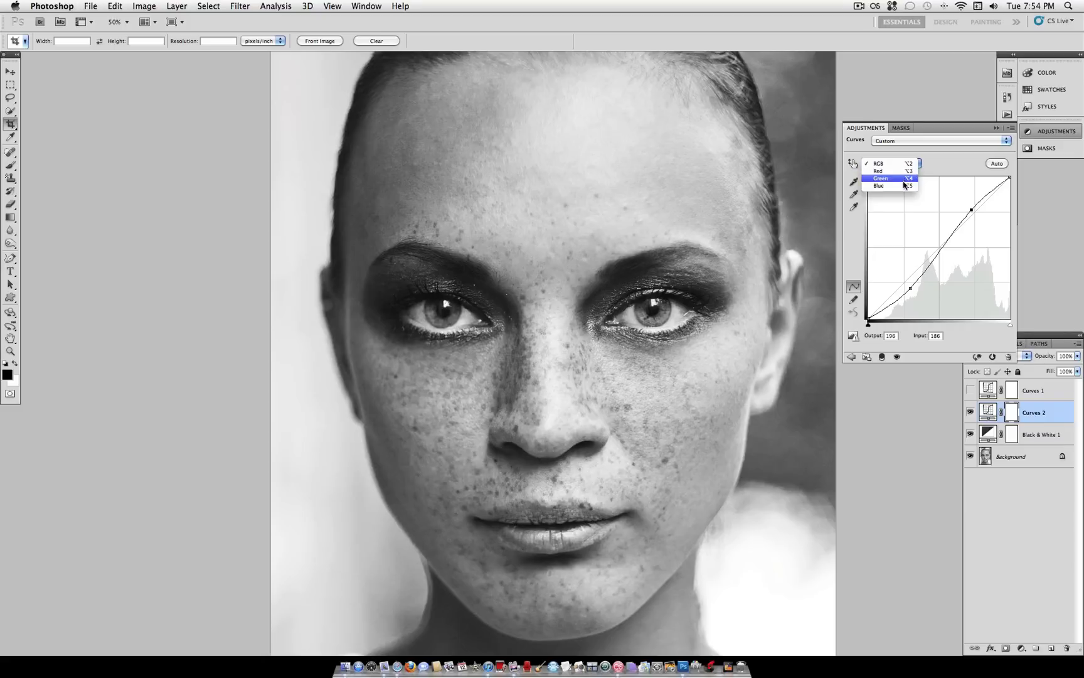
pyautogui.click(878, 172)
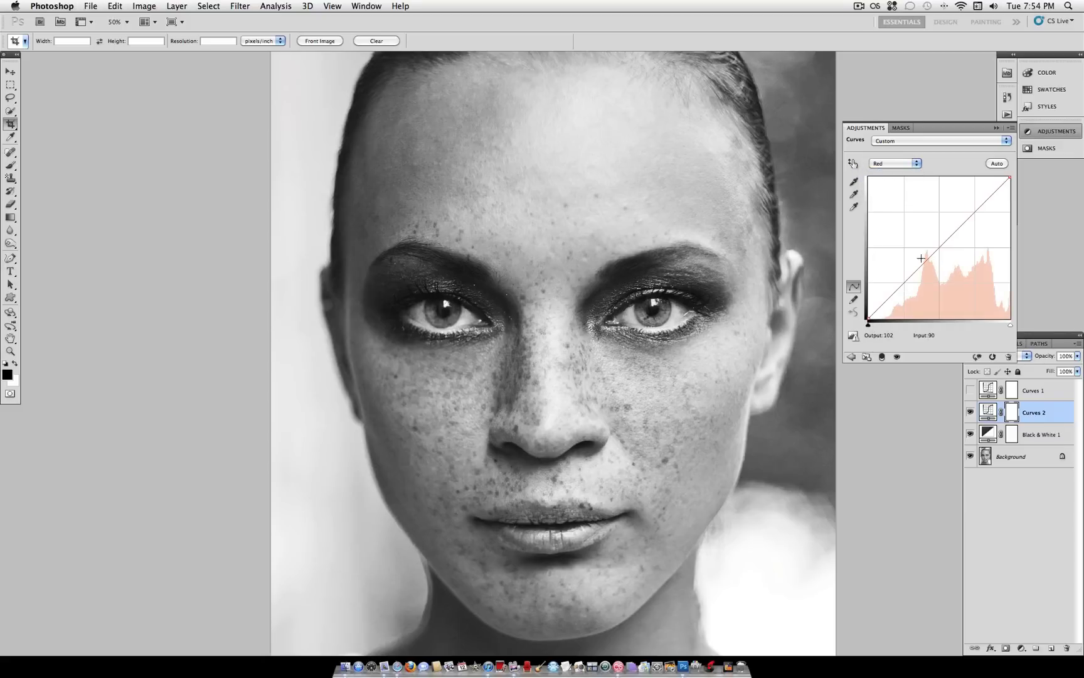
pyautogui.moveTo(921, 258); pyautogui.dragTo(958, 262)
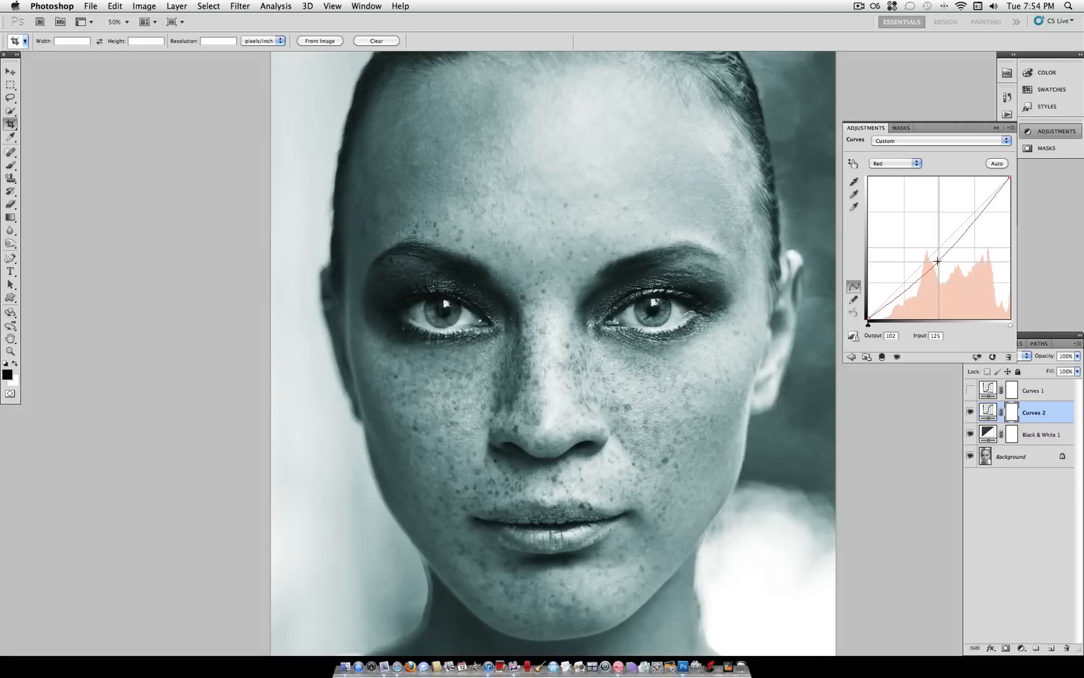
pyautogui.moveTo(938, 261); pyautogui.dragTo(927, 247)
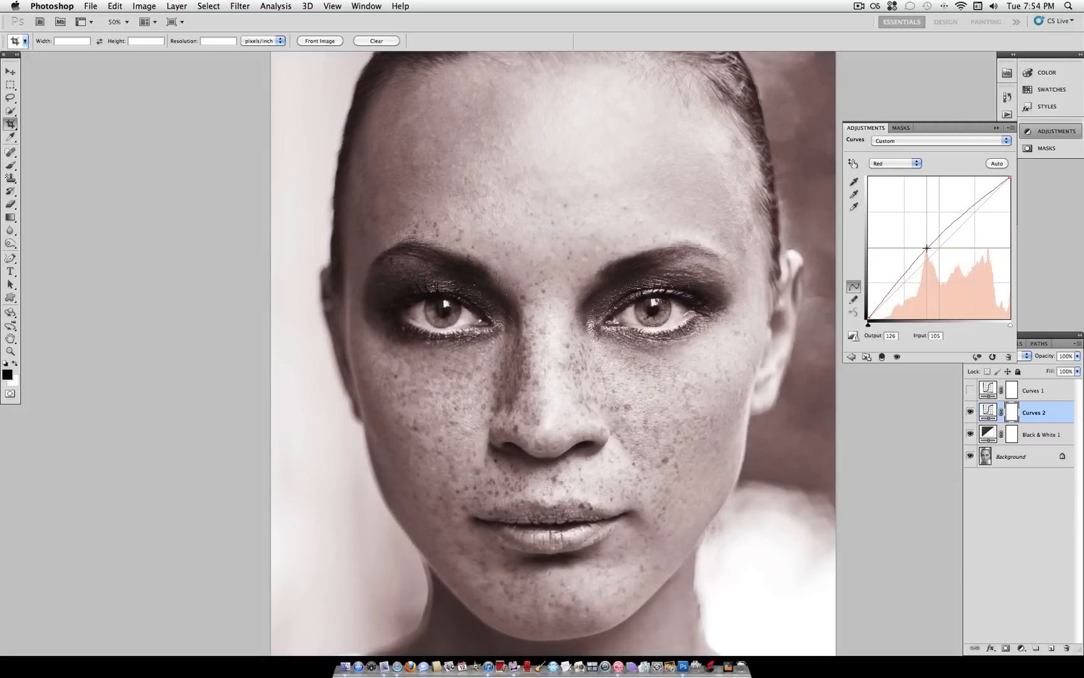
pyautogui.moveTo(926, 247); pyautogui.dragTo(926, 250)
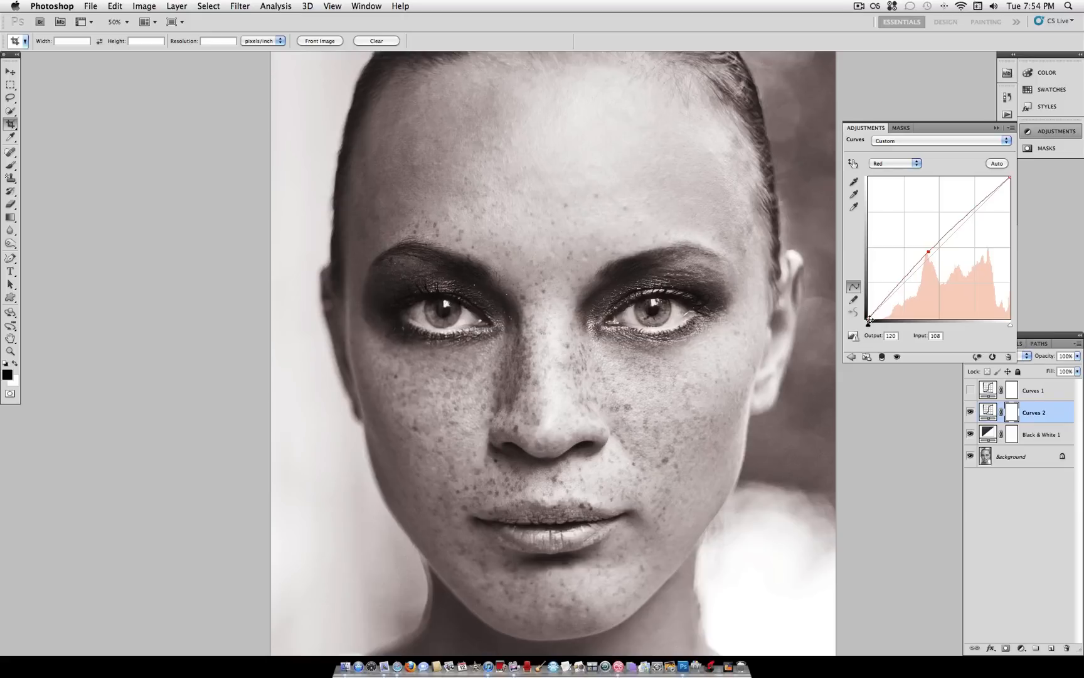
pyautogui.moveTo(870, 319); pyautogui.dragTo(888, 321)
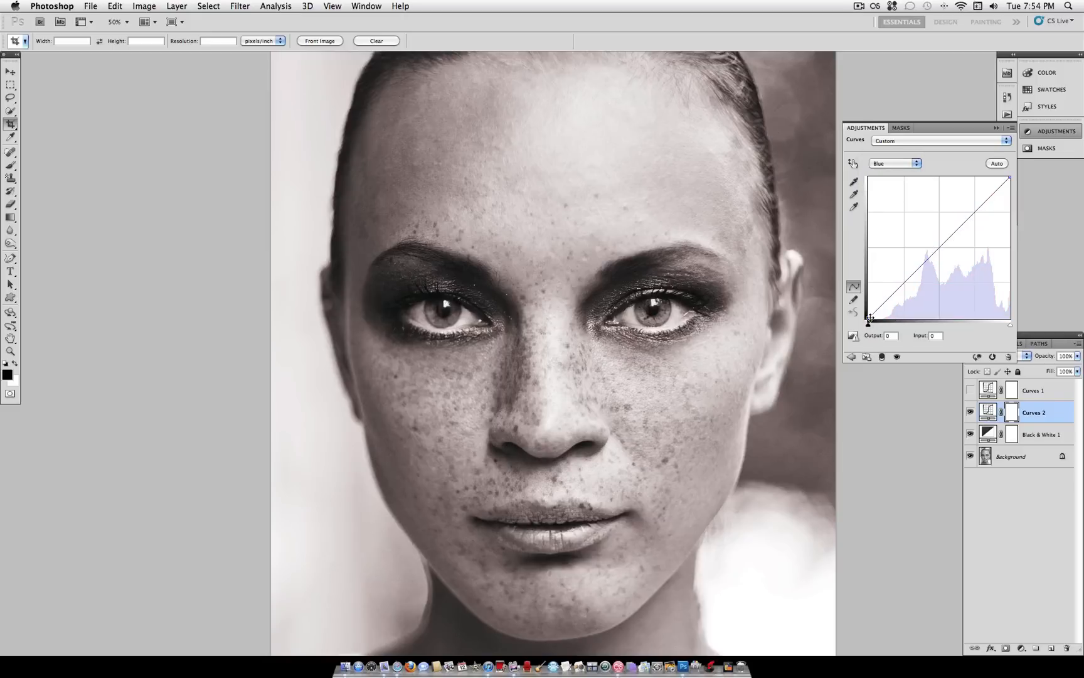
# - Test shifting the Blue channel's shadow point inward, then return it to zero
pyautogui.moveTo(868, 320); pyautogui.dragTo(880, 320)
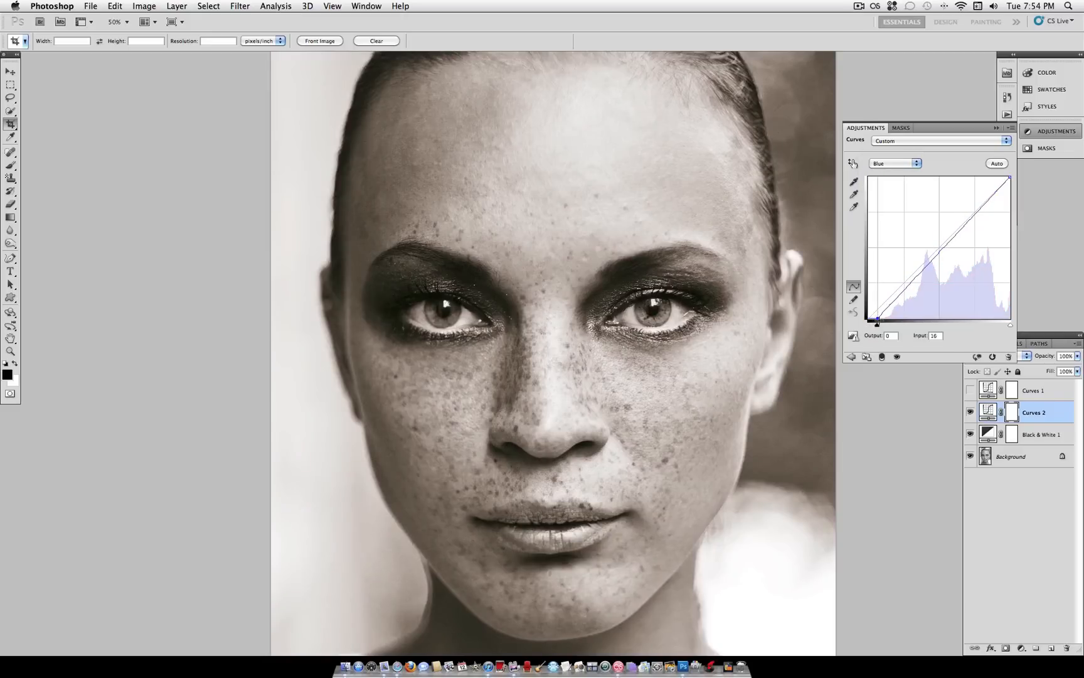
pyautogui.moveTo(877, 320); pyautogui.dragTo(868, 321)
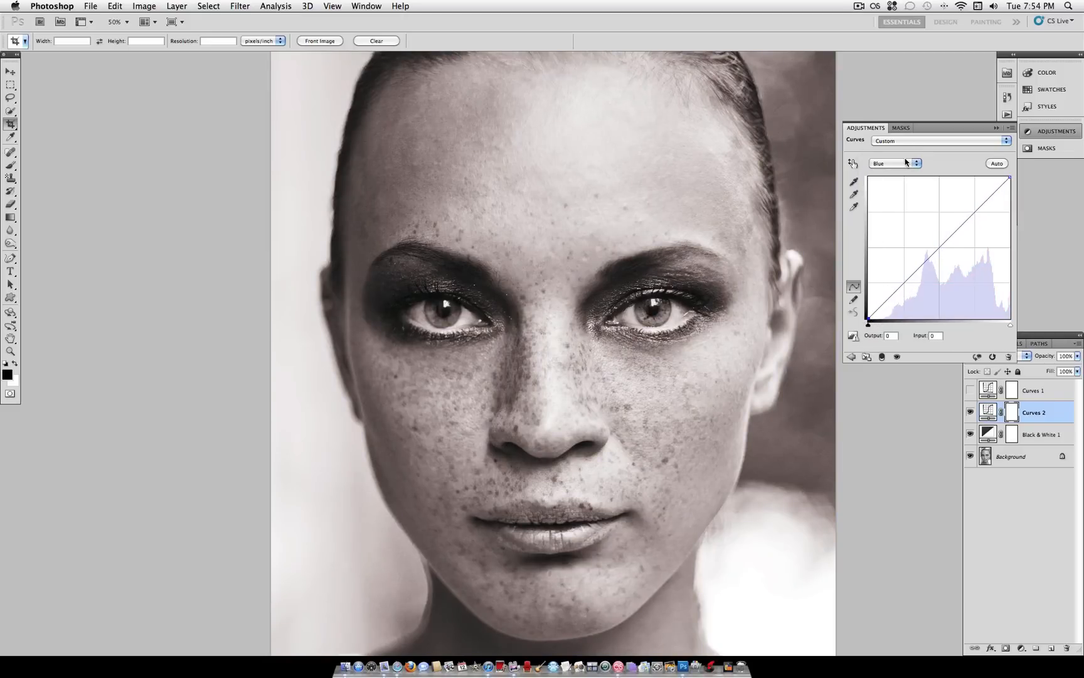
# - Pull the Green curve down and lower its highlight end for a magenta cast
pyautogui.click(914, 164)
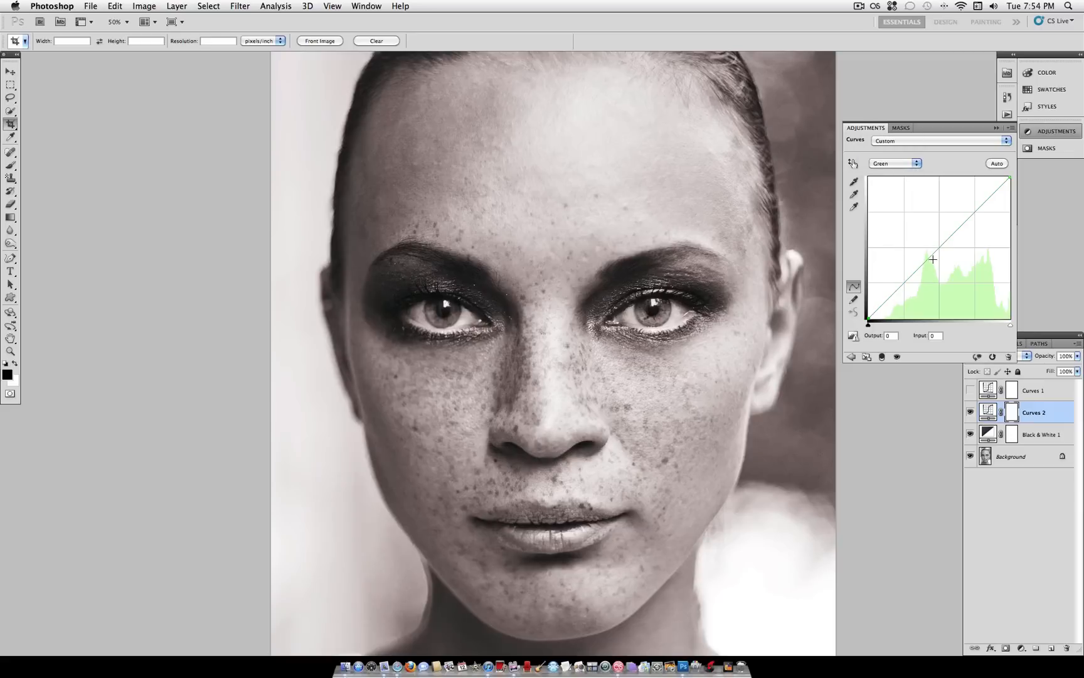
pyautogui.moveTo(932, 260); pyautogui.dragTo(940, 254)
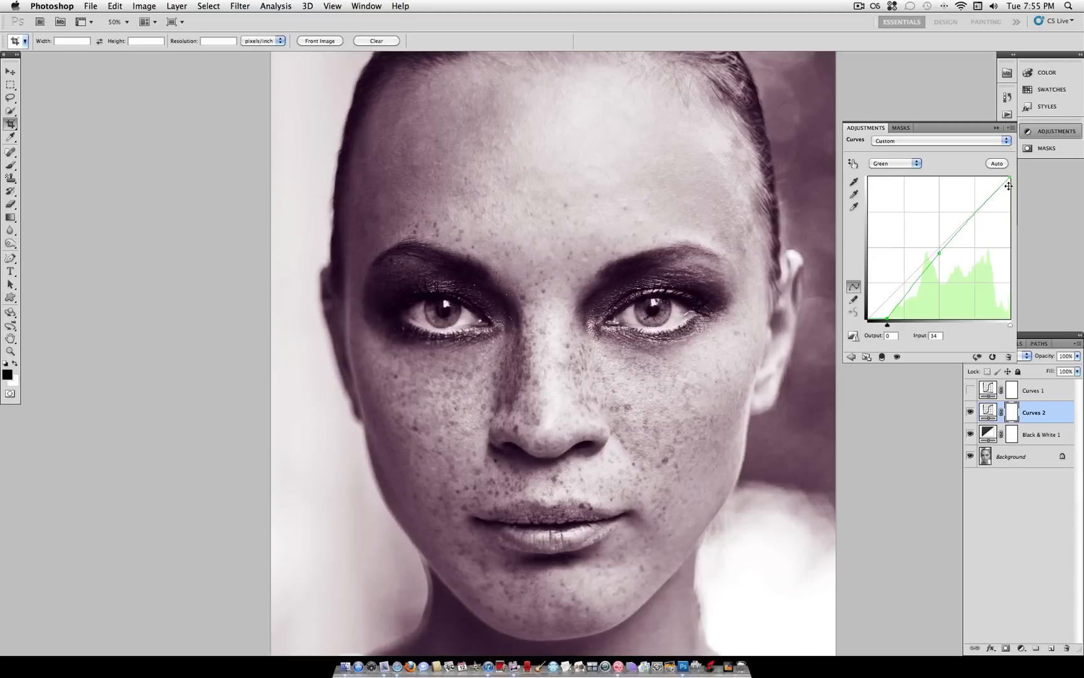
pyautogui.moveTo(1007, 185); pyautogui.dragTo(1008, 178)
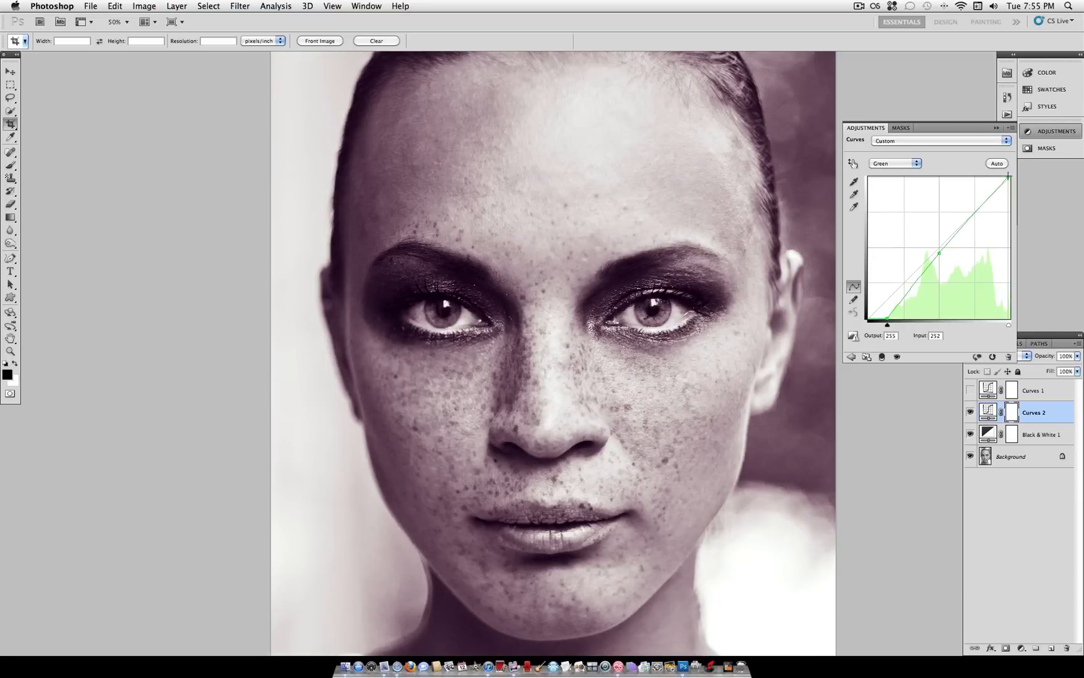
# - Lower the Red curve midpoint and adjust the Blue curve to deepen the purple tone
pyautogui.click(913, 164)
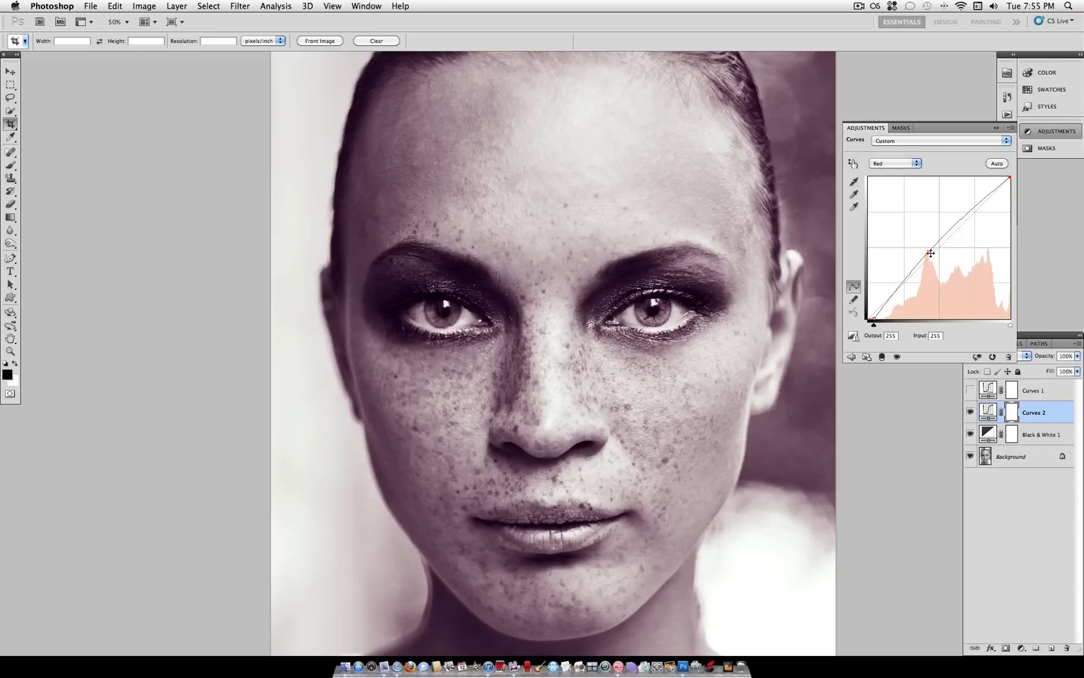
pyautogui.moveTo(930, 252); pyautogui.dragTo(930, 252)
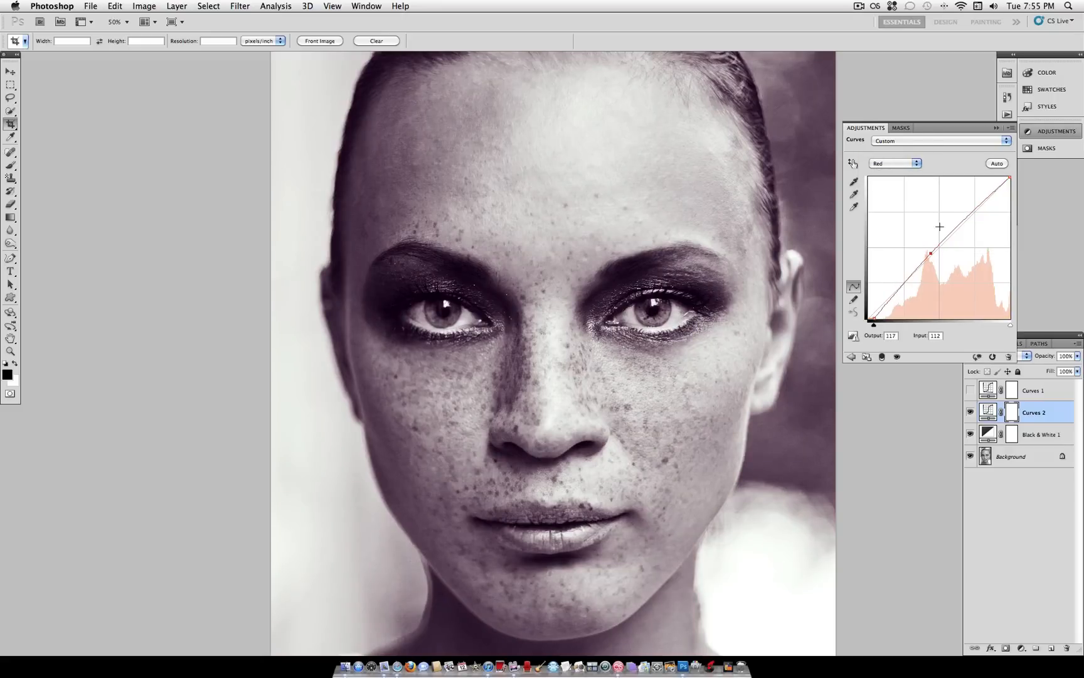
pyautogui.moveTo(860, 442)
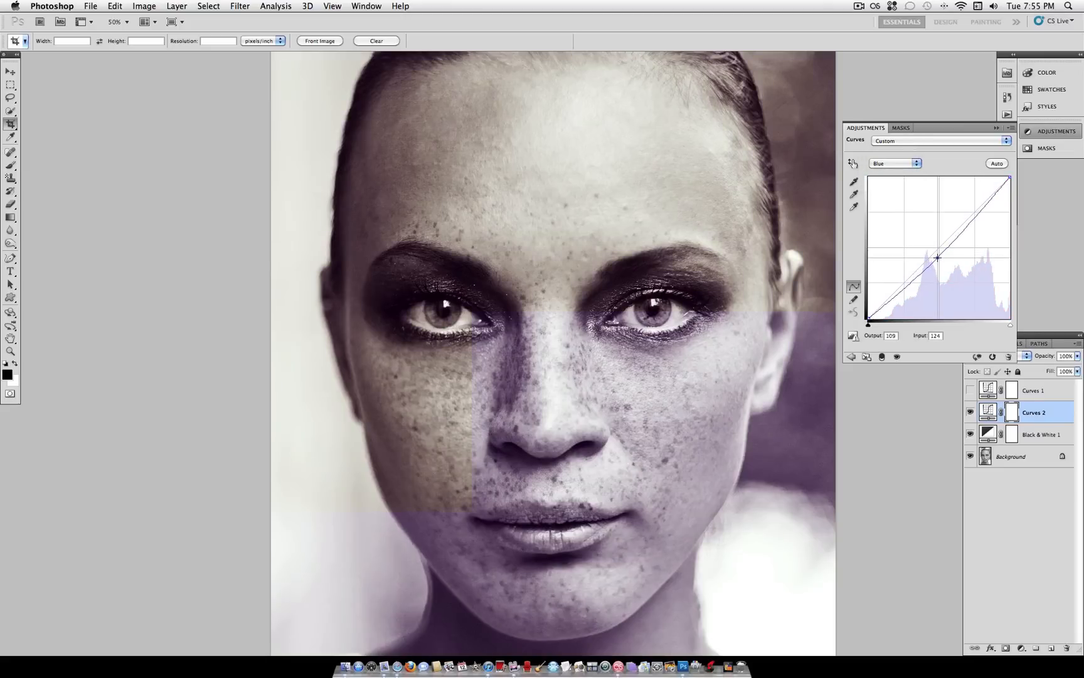
pyautogui.moveTo(939, 257); pyautogui.dragTo(935, 255)
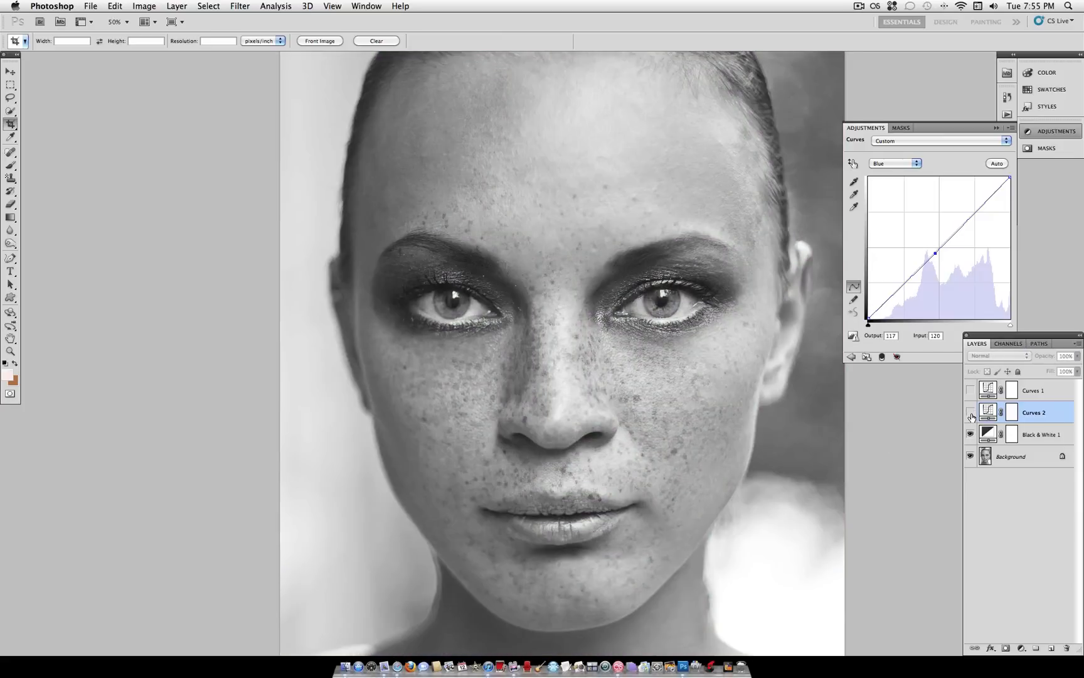
pyautogui.click(971, 413)
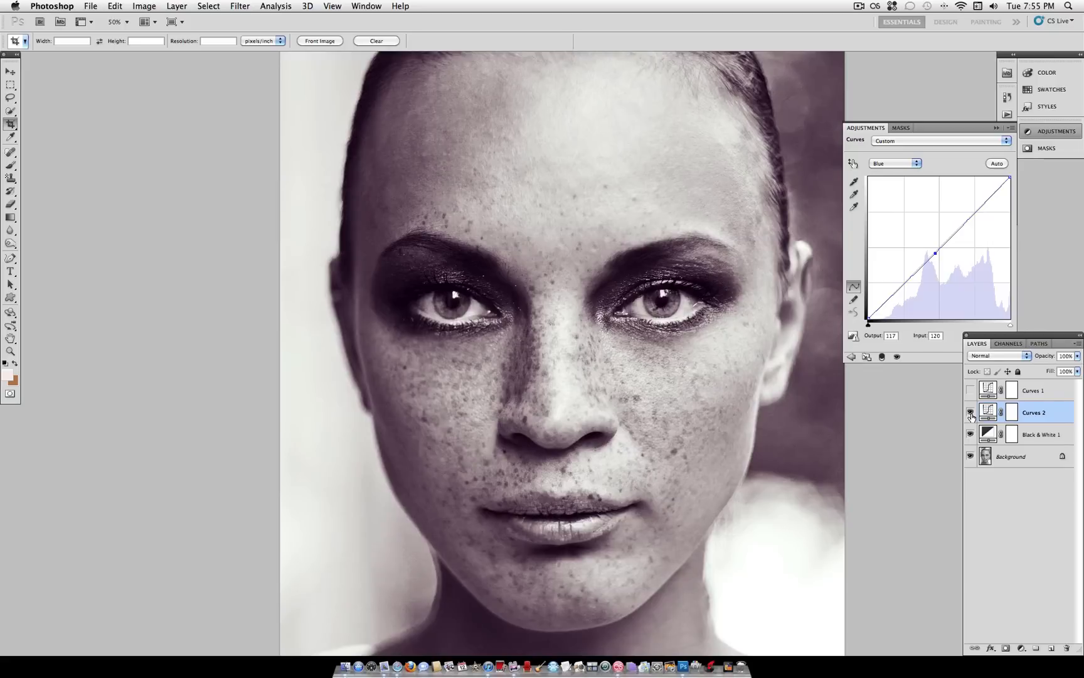
pyautogui.moveTo(970, 413)
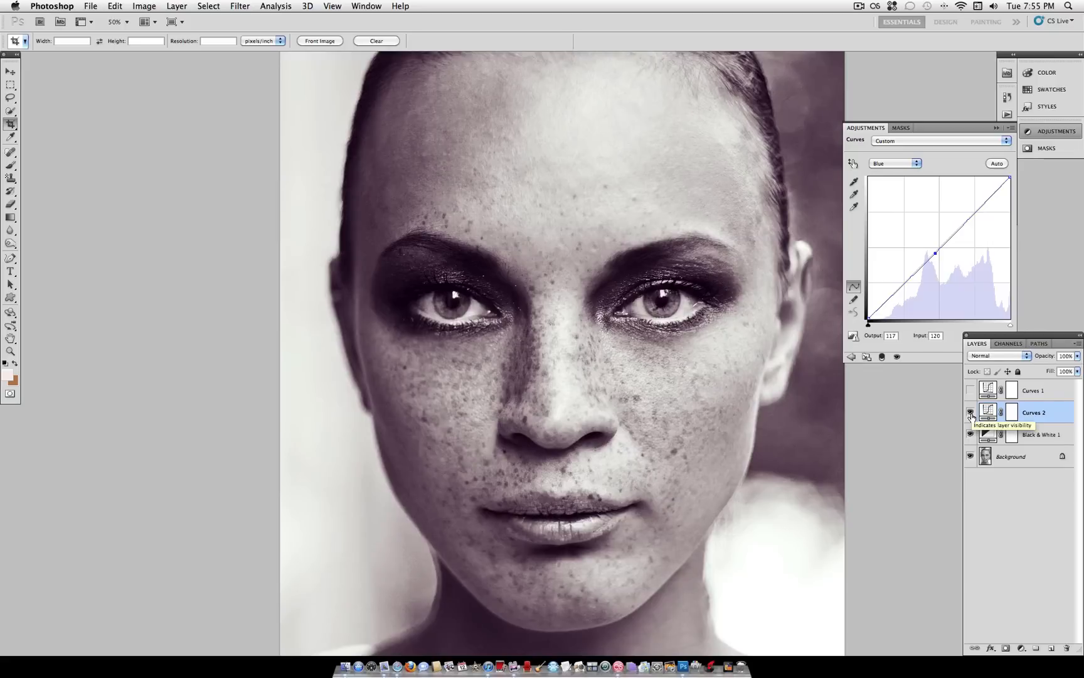
pyautogui.click(972, 413)
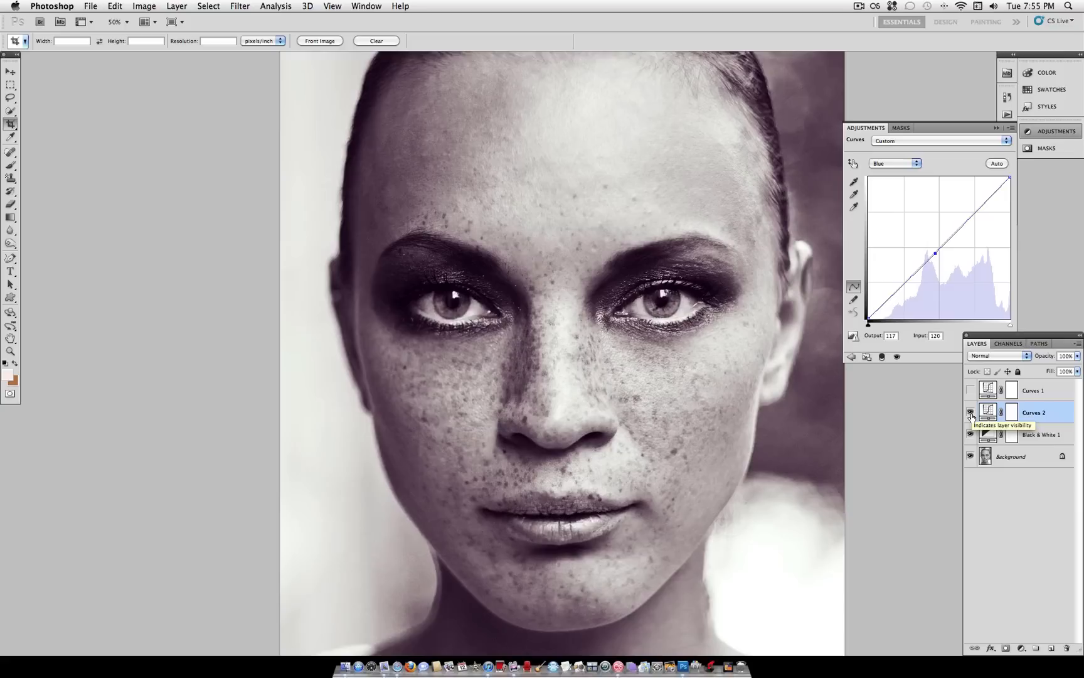